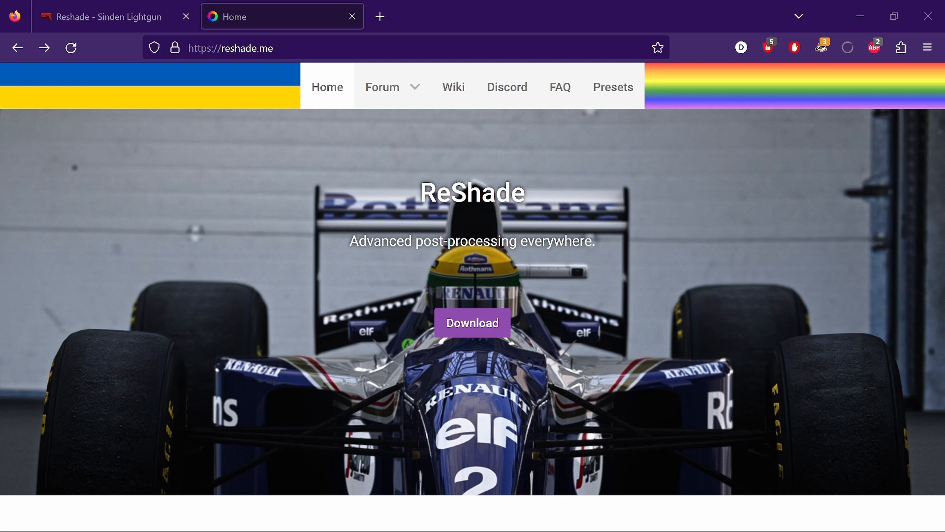
Review the Sinden Wiki Reshade guide's setup steps down to the supported Games table.
left_click(109, 17)
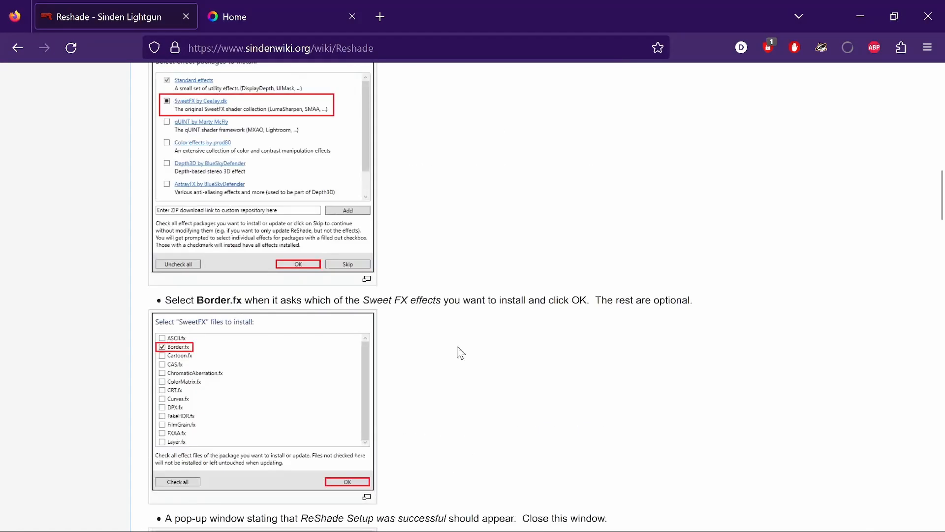
scroll("up", 3)
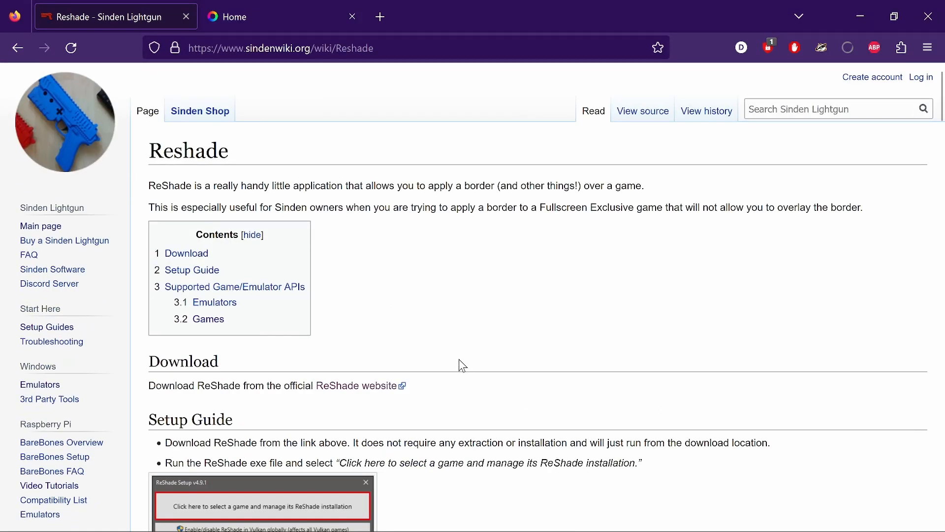
scroll("down", 3)
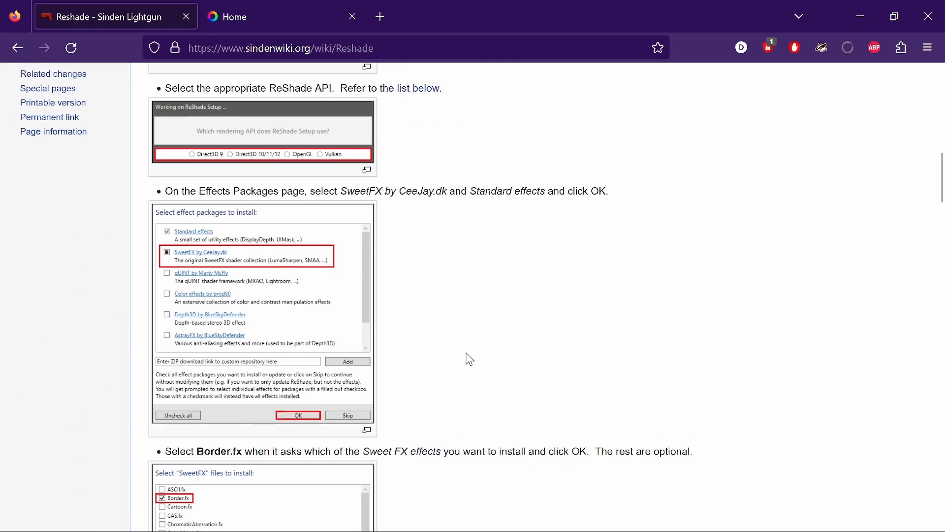
scroll("down", 3)
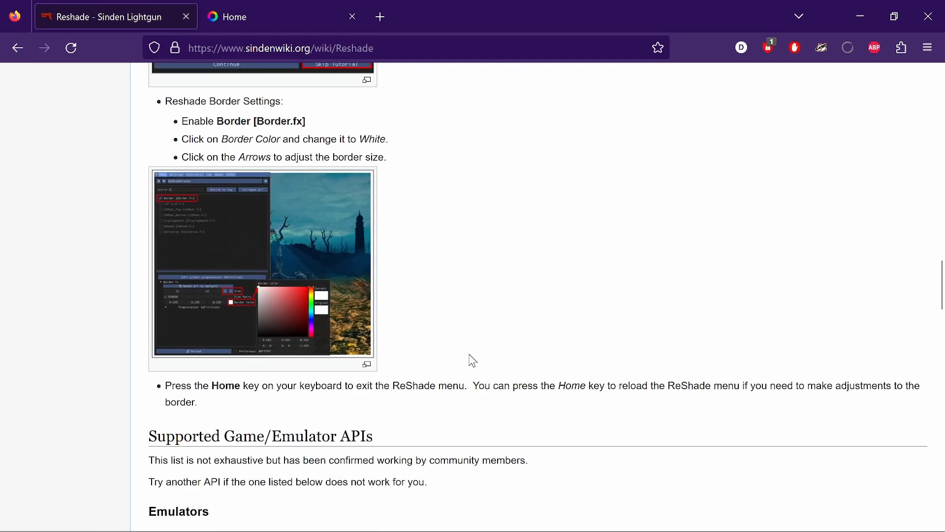
scroll("down", 3)
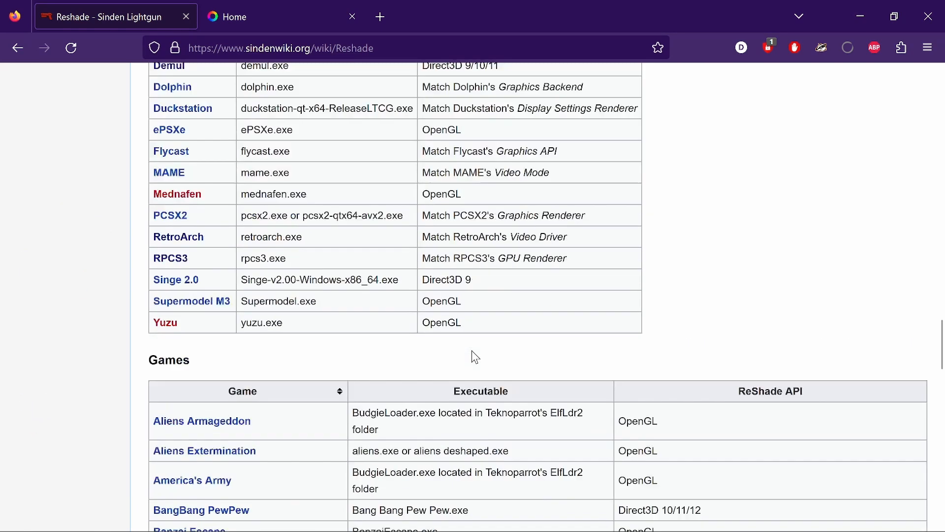
scroll("down", 3)
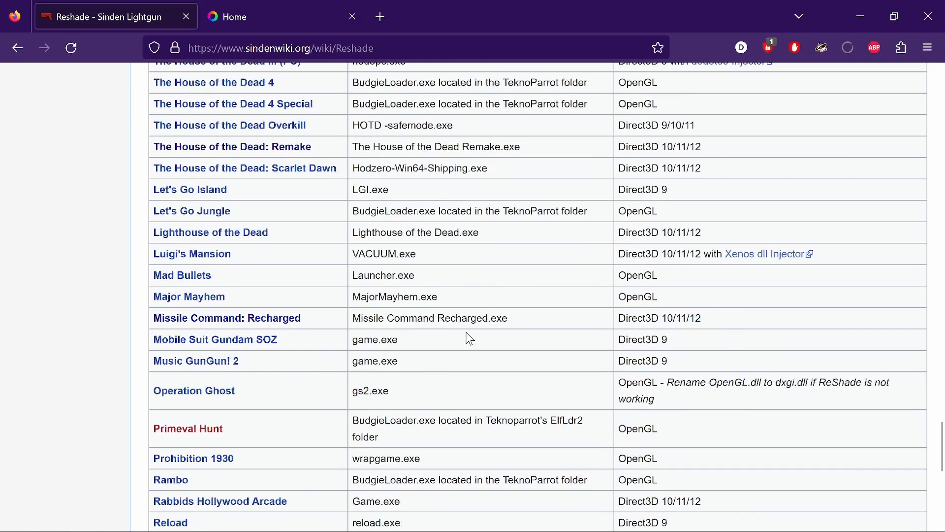
Go to the reshade.me home page and jump to the ReShade 5.6.0 download section.
left_click(259, 16)
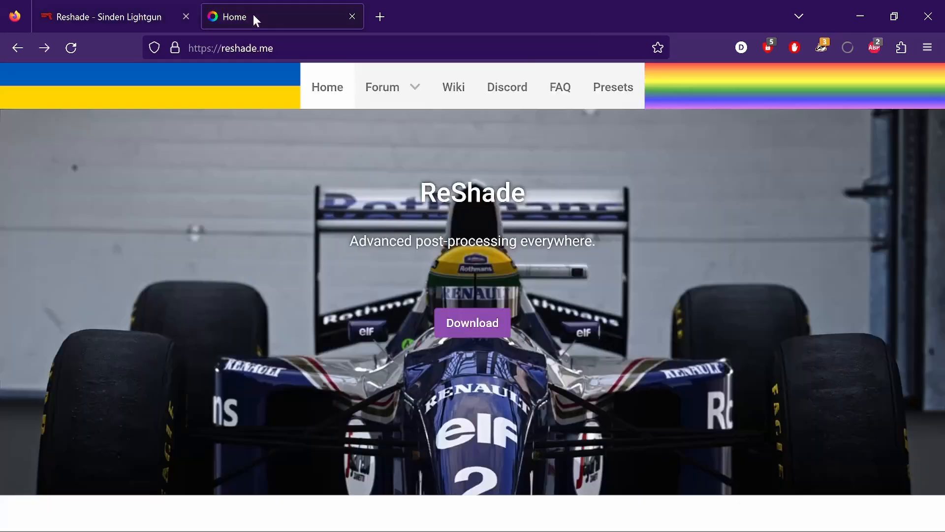
mouse_move(218, 398)
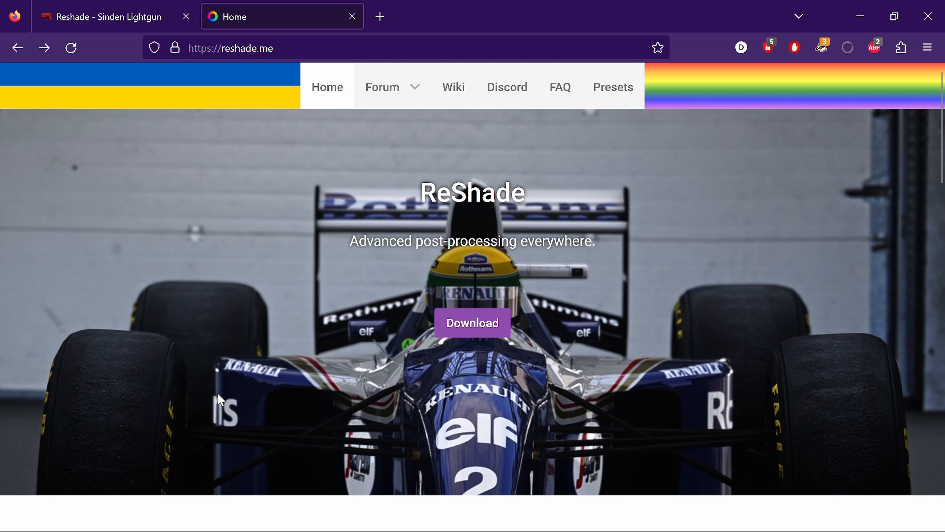
mouse_move(271, 321)
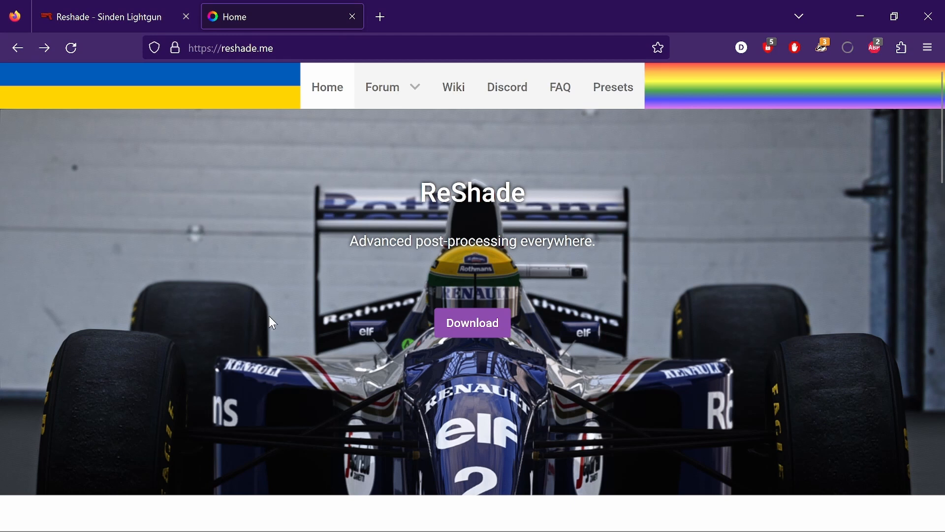
mouse_move(472, 330)
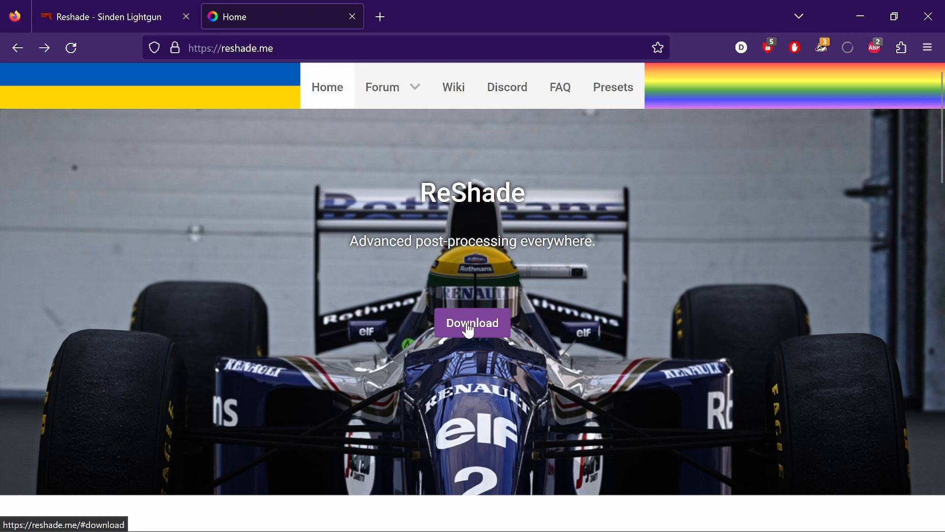
left_click(472, 322)
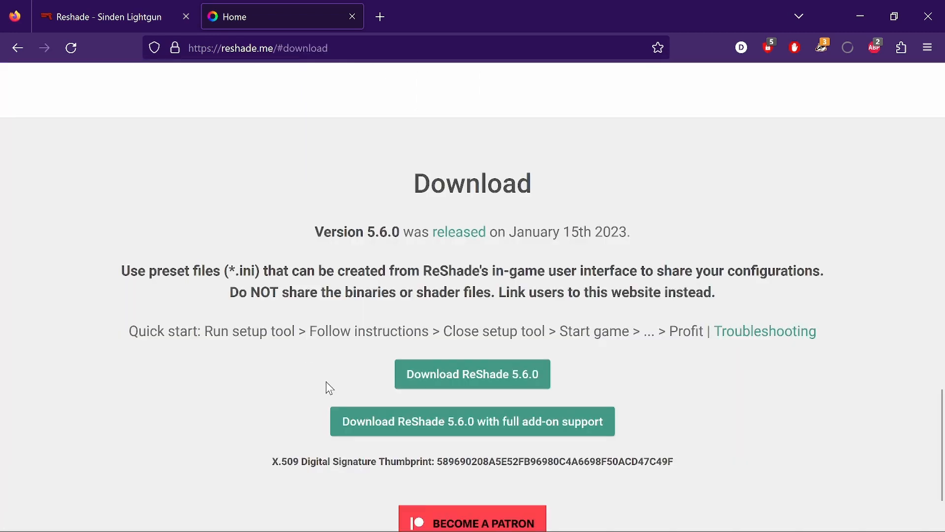
mouse_move(472, 373)
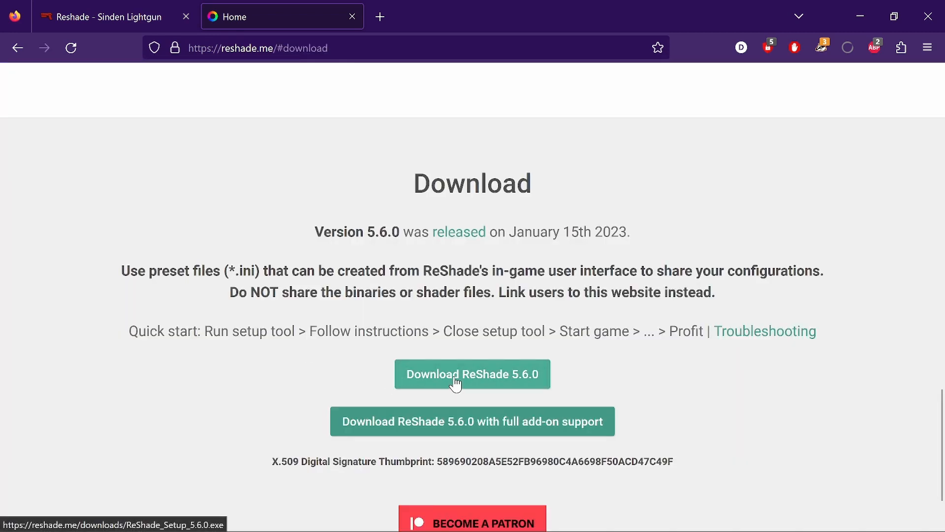
mouse_move(469, 384)
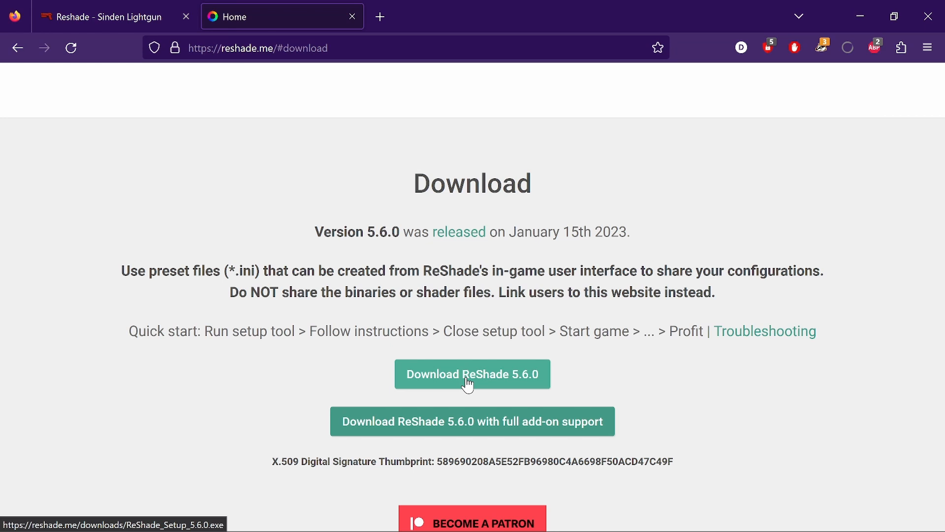
mouse_move(404, 322)
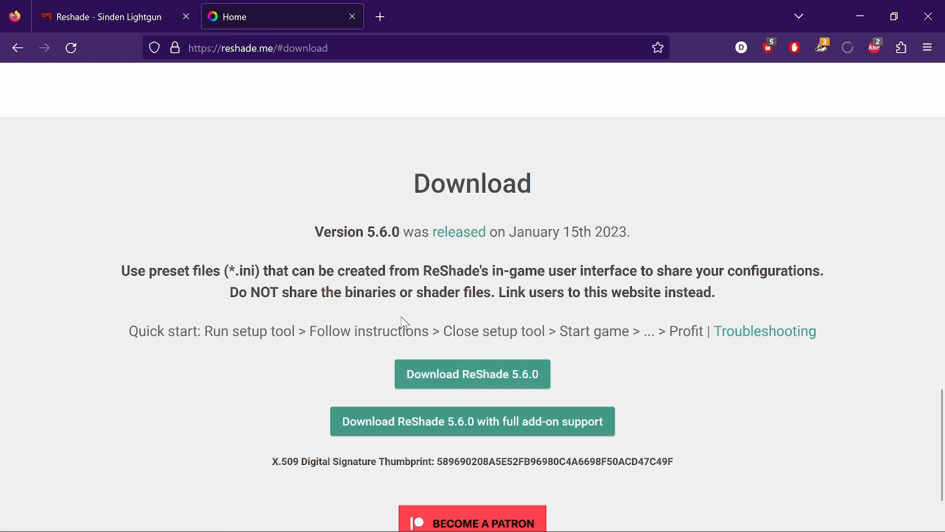
mouse_move(593, 251)
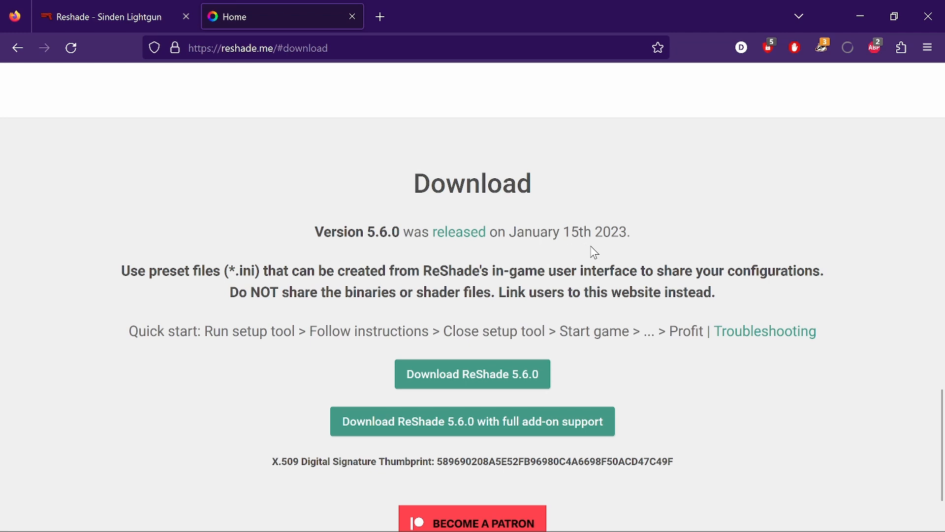
mouse_move(464, 370)
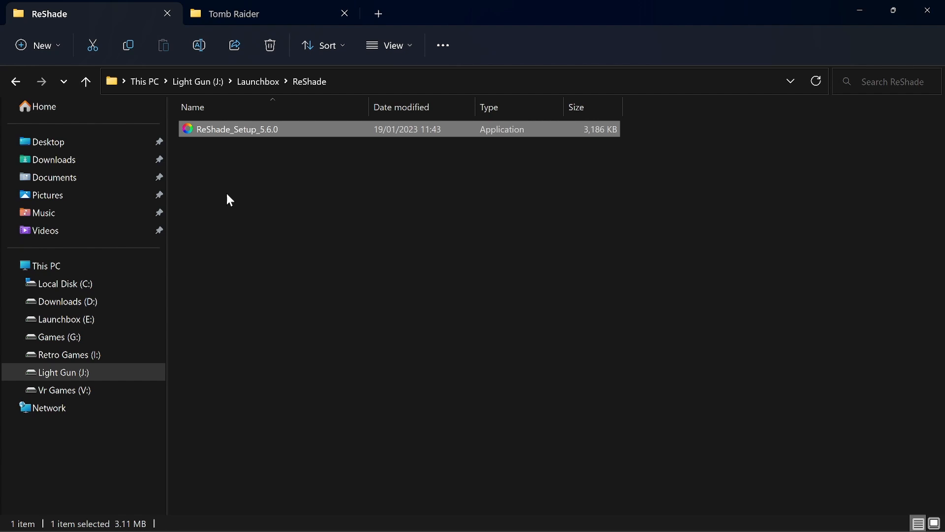
mouse_move(233, 271)
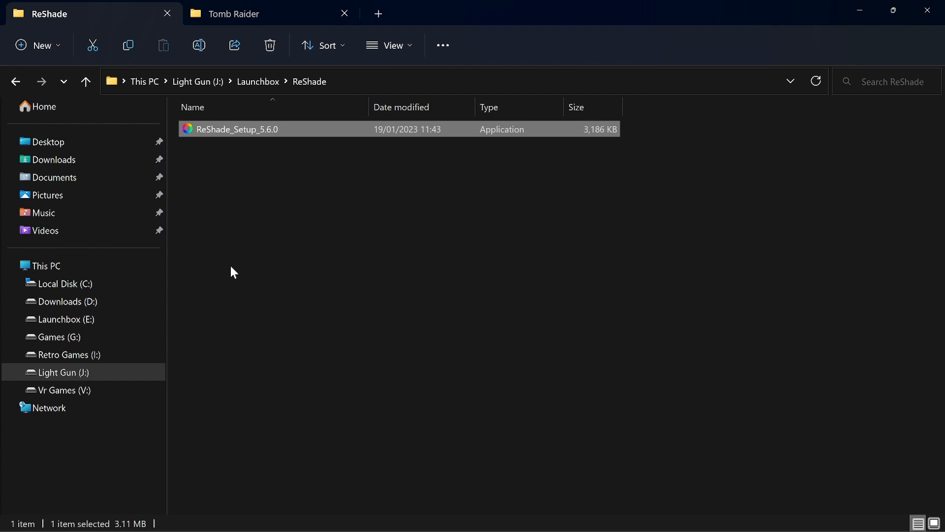
Run ReShade_Setup_5.6.0 from the ReShade folder.
double_click(236, 129)
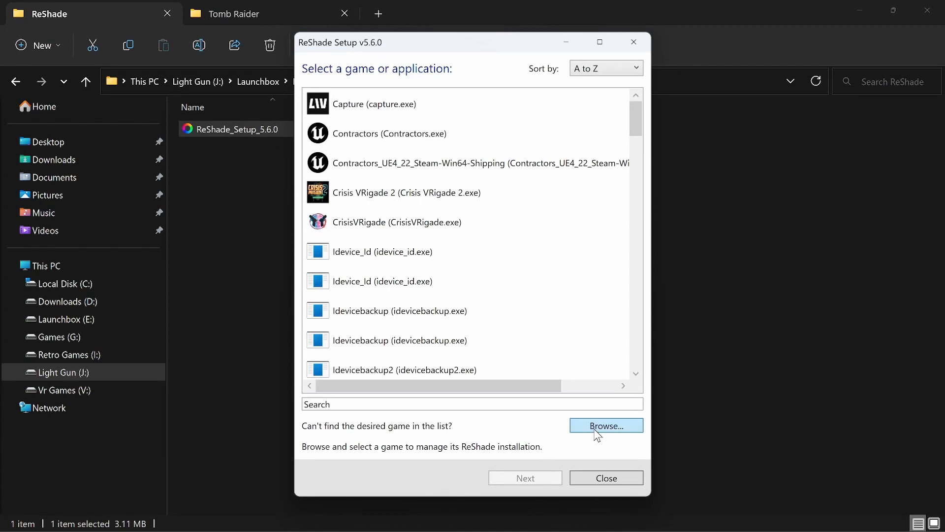
Browse for the Tomb Raider game executable in ReShade Setup.
left_click(605, 425)
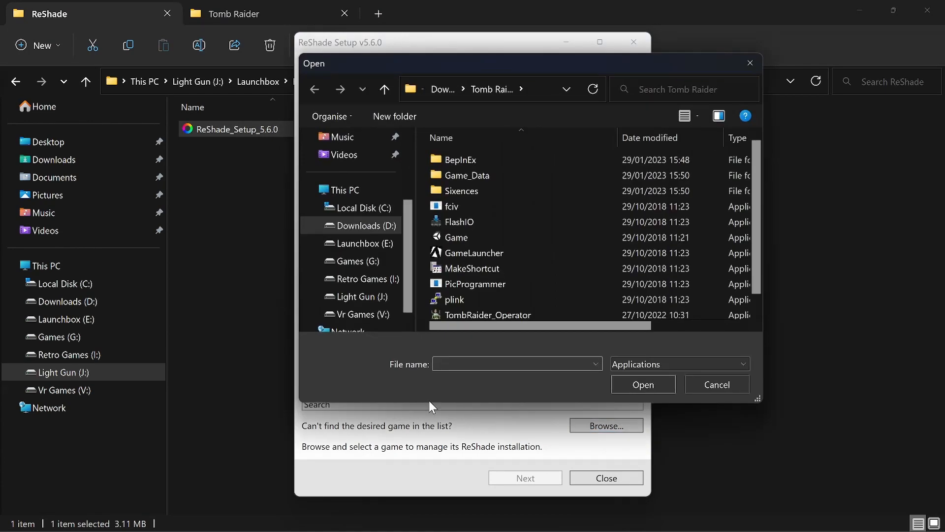
mouse_move(454, 237)
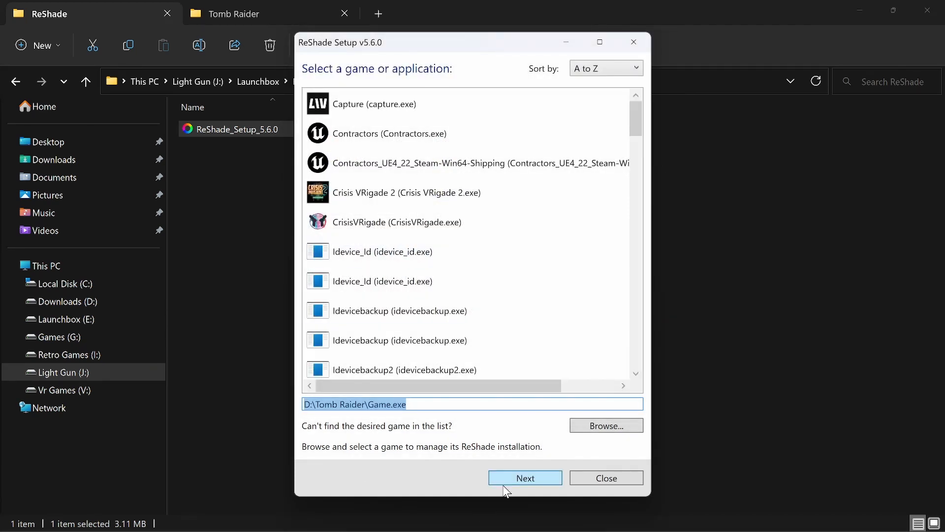
Continue with D:\Tomb Raider\Game.exe to the rendering API page.
left_click(524, 478)
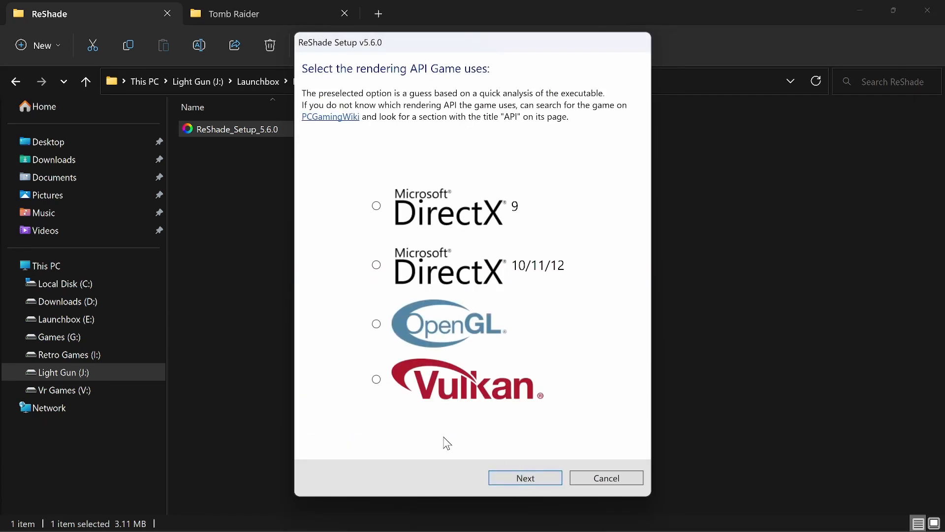
mouse_move(383, 375)
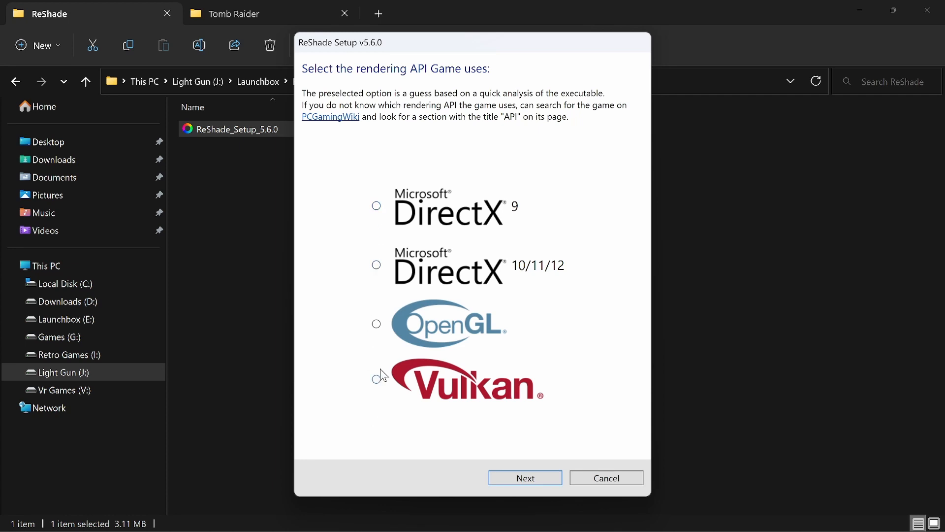
mouse_move(352, 445)
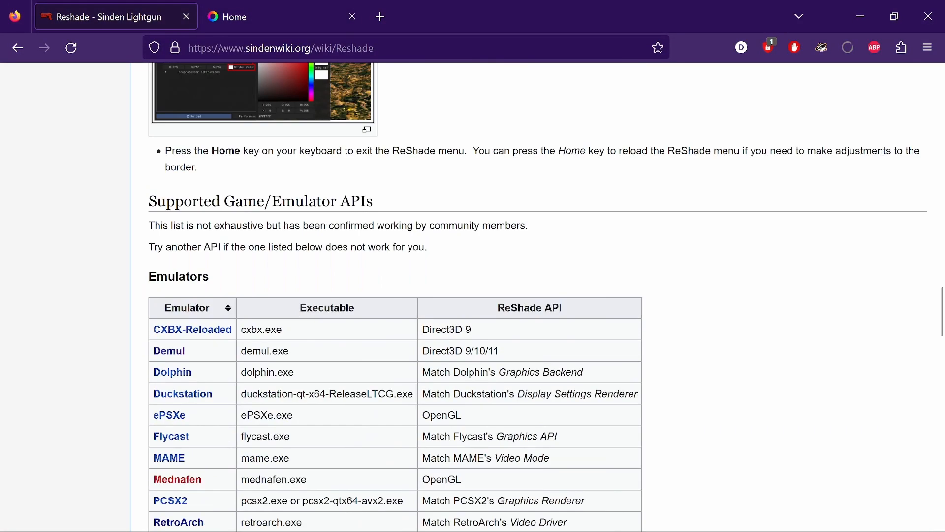
mouse_move(299, 293)
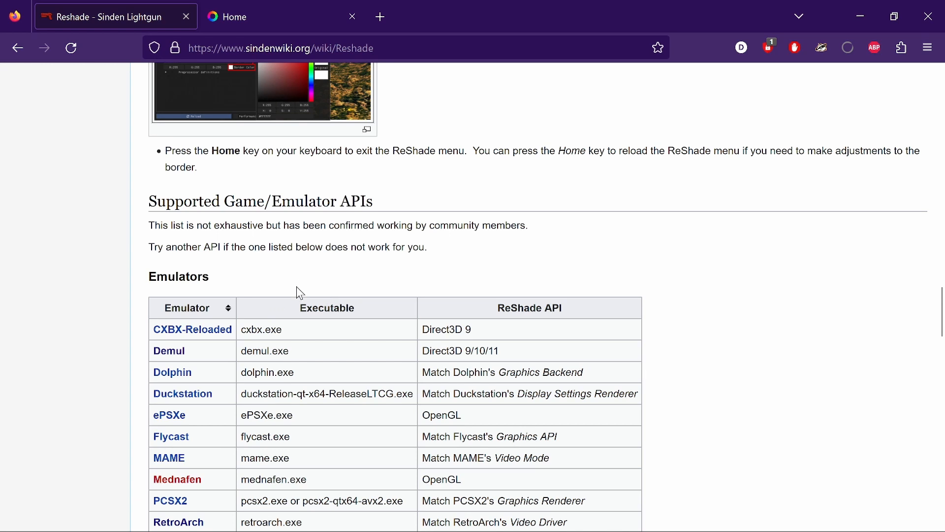
Scroll to the wiki Games table showing Tomb Raider Arcade needs Direct3D 10/11/12.
scroll("down", 3)
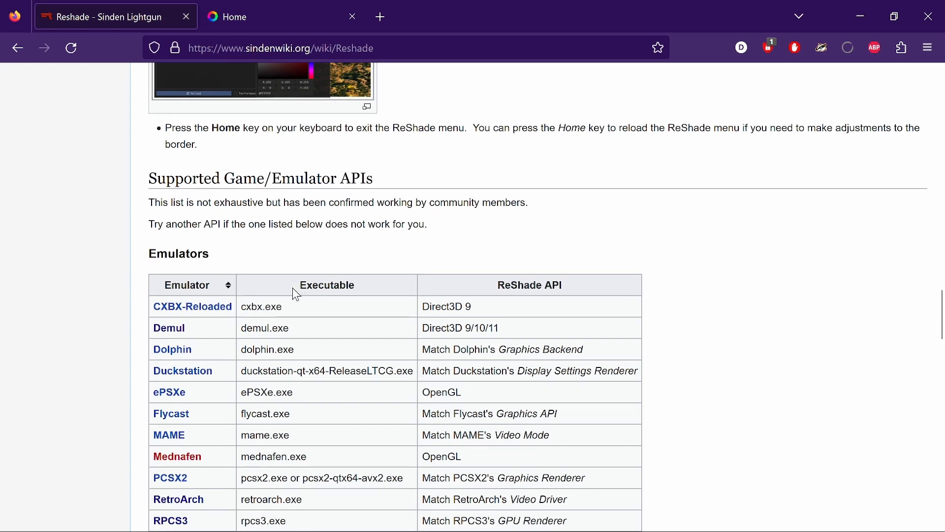
scroll("down", 3)
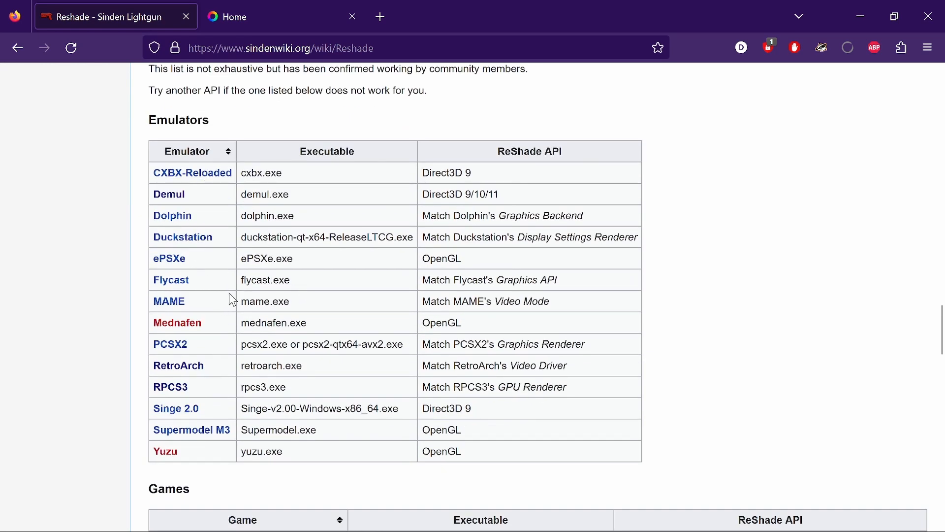
mouse_move(463, 387)
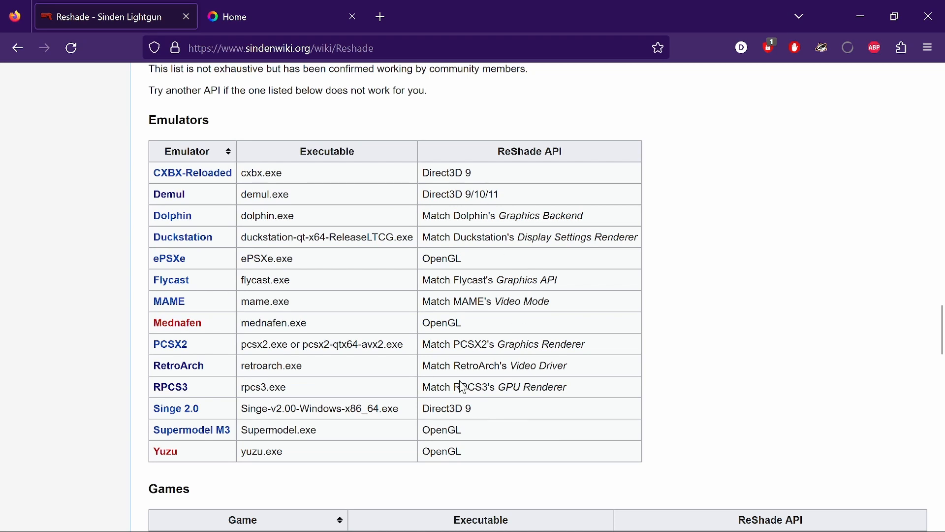
scroll("down", 3)
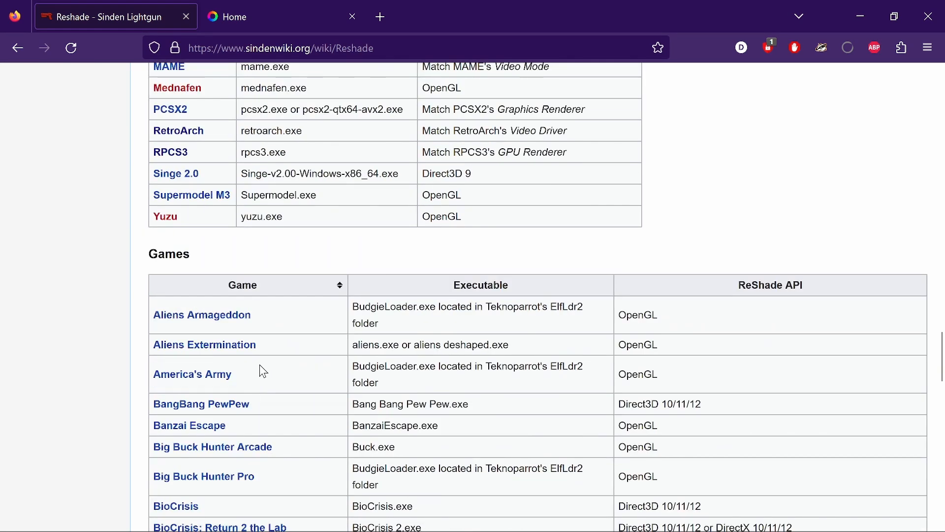
scroll("down", 3)
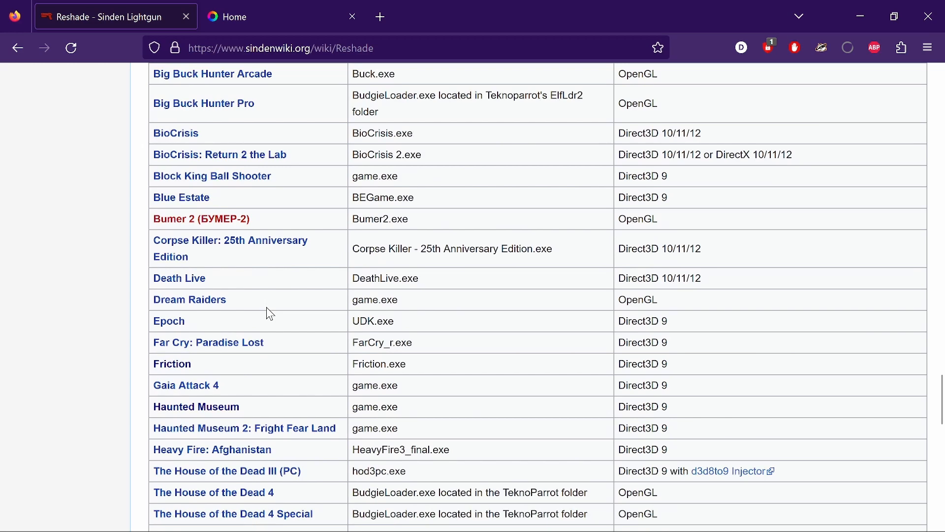
scroll("down", 3)
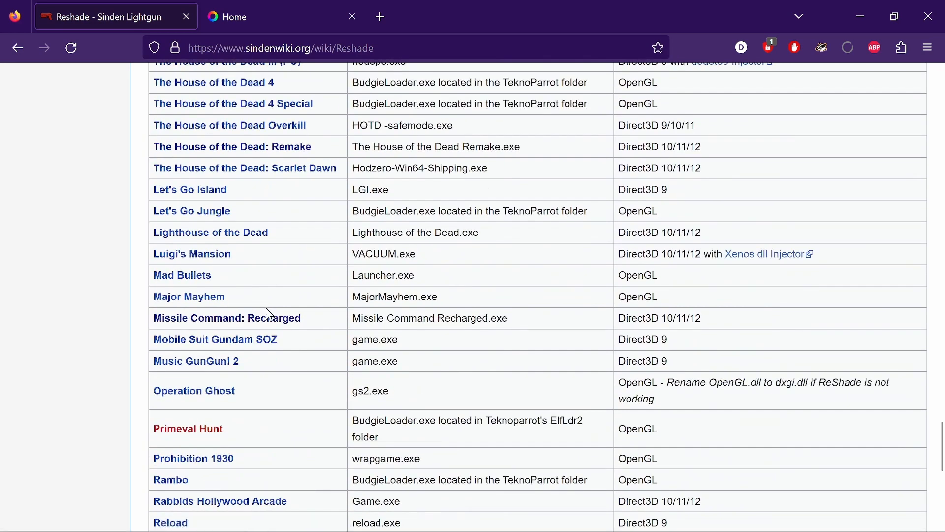
scroll("down", 3)
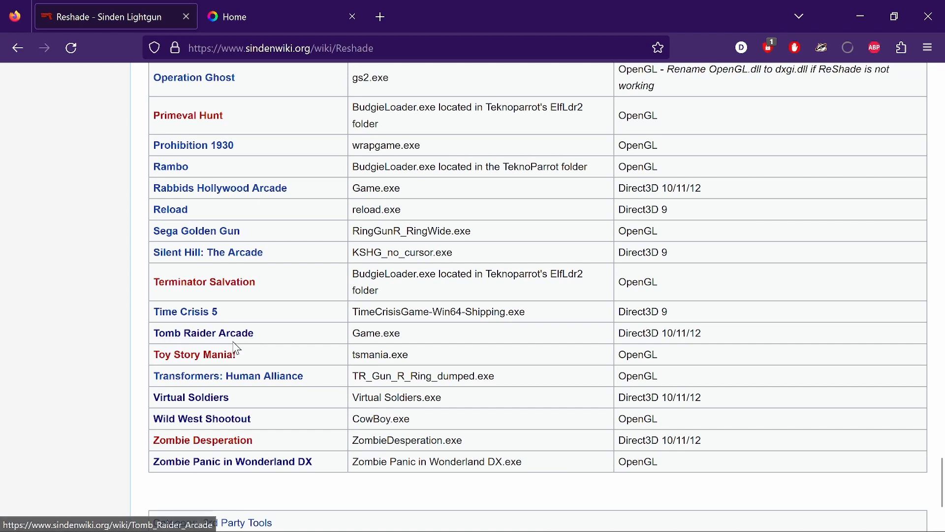
mouse_move(383, 345)
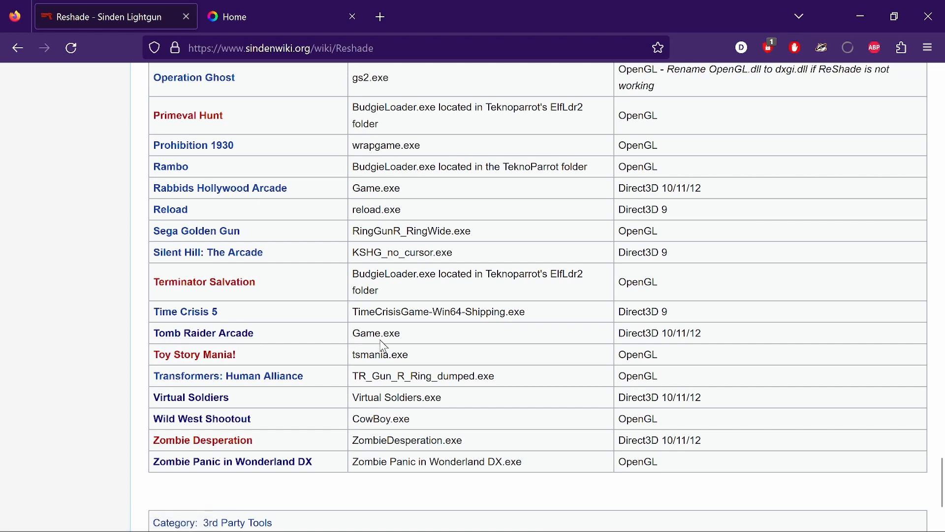
mouse_move(621, 352)
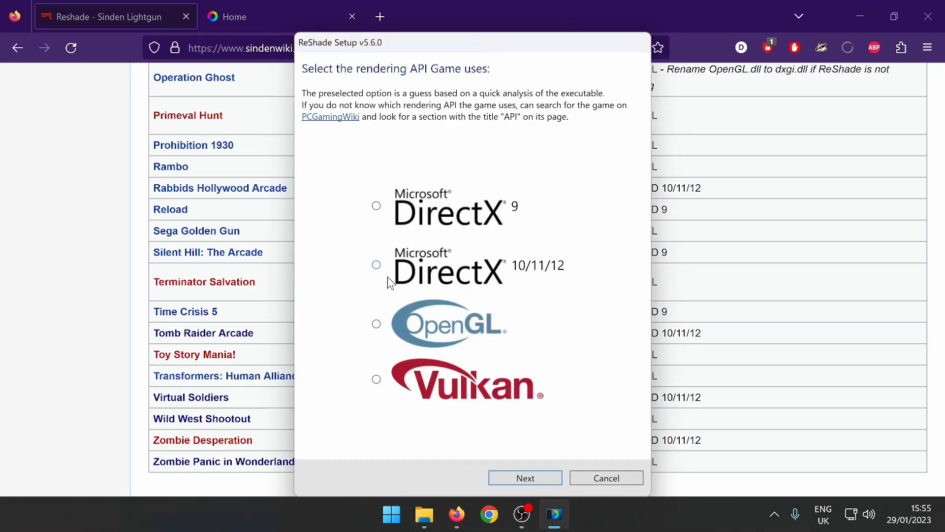
mouse_move(481, 228)
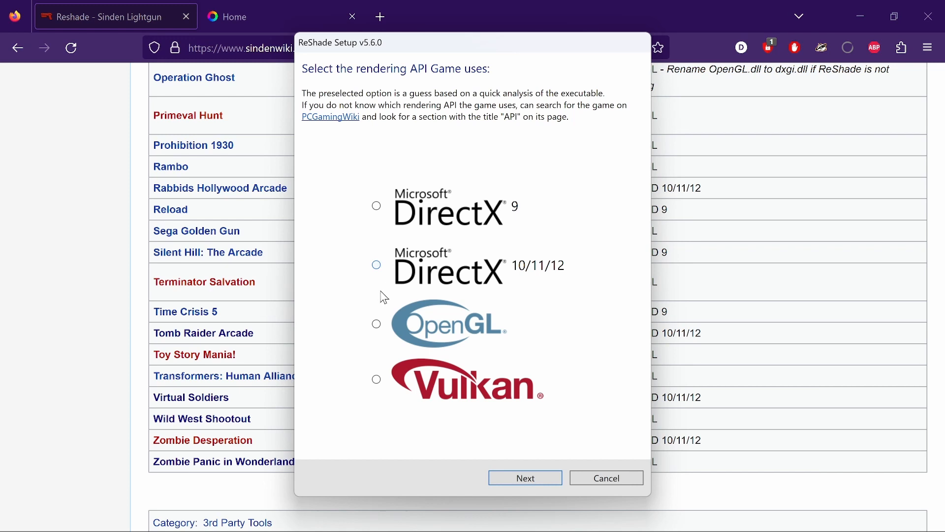
mouse_move(393, 282)
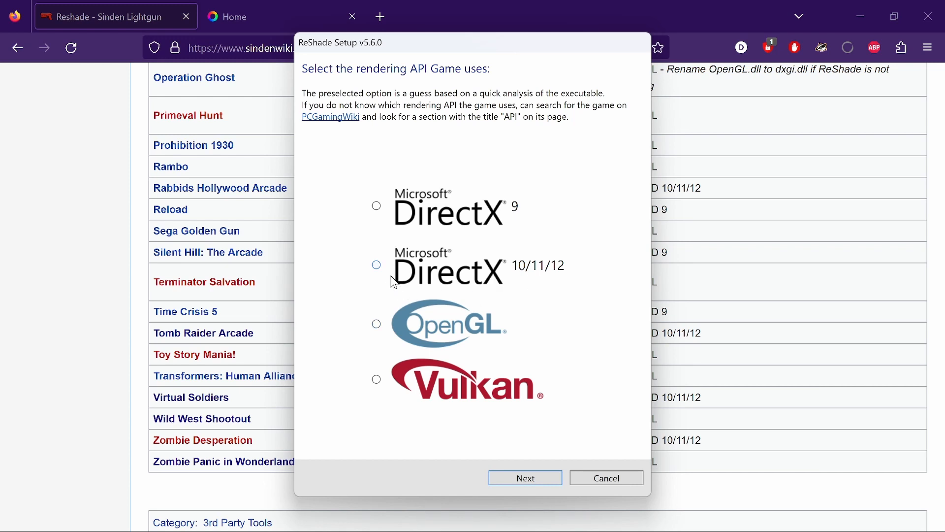
Choose DirectX 10/11/12 as the rendering API and continue to presets.
left_click(375, 265)
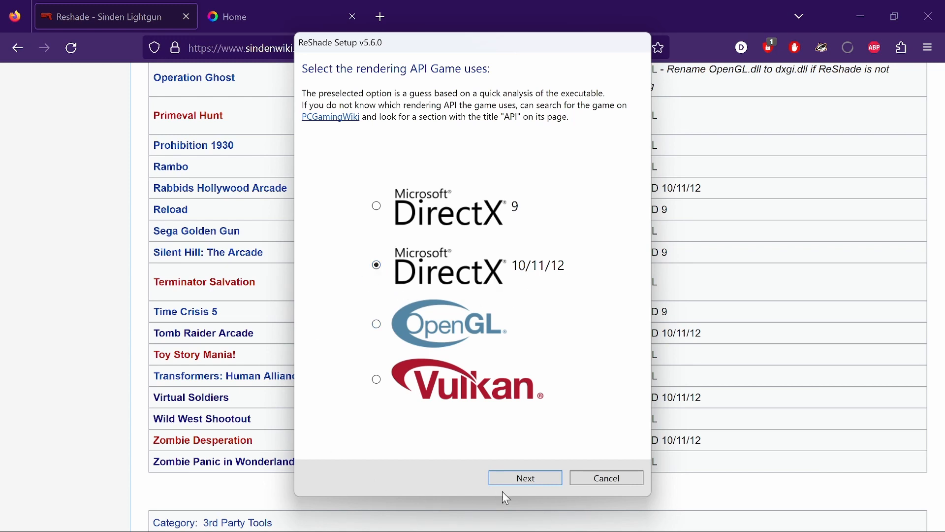
left_click(524, 477)
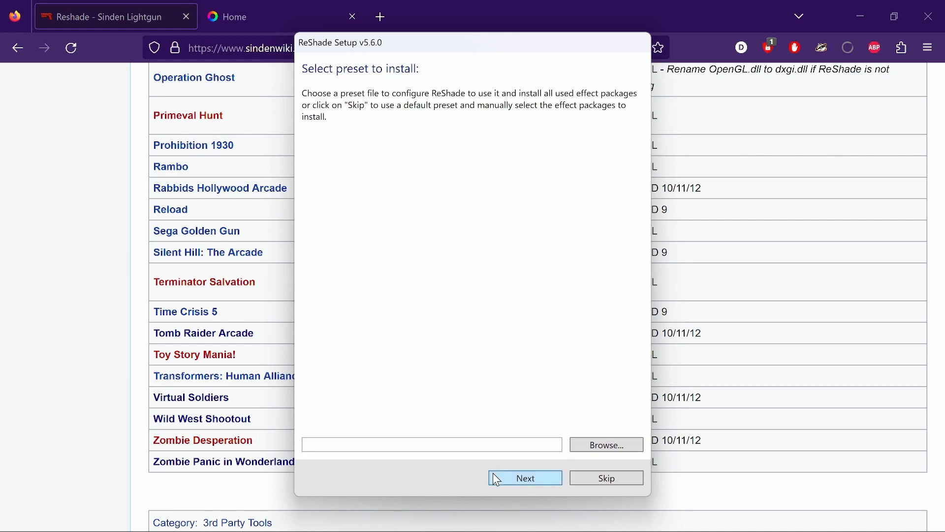
Skip the preset, install the Standard and SweetFX effect files, and finish setup.
left_click(524, 477)
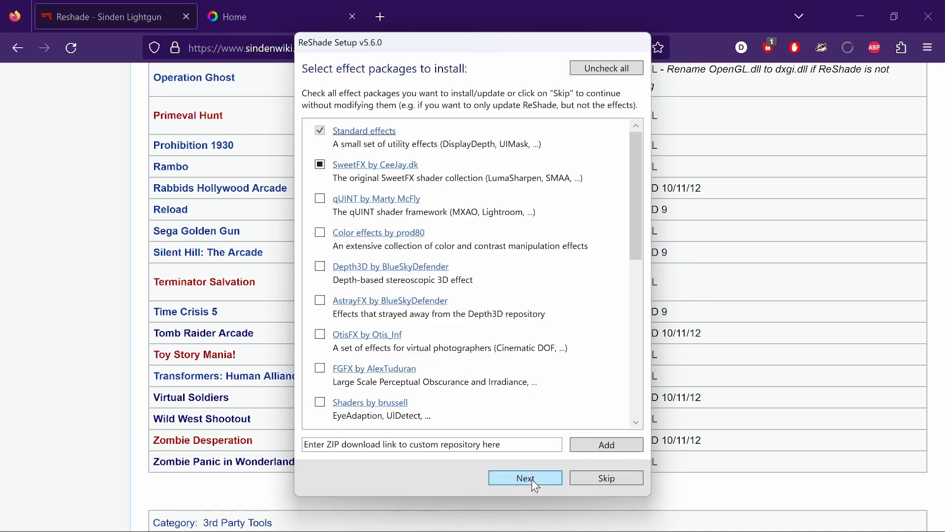
mouse_move(510, 490)
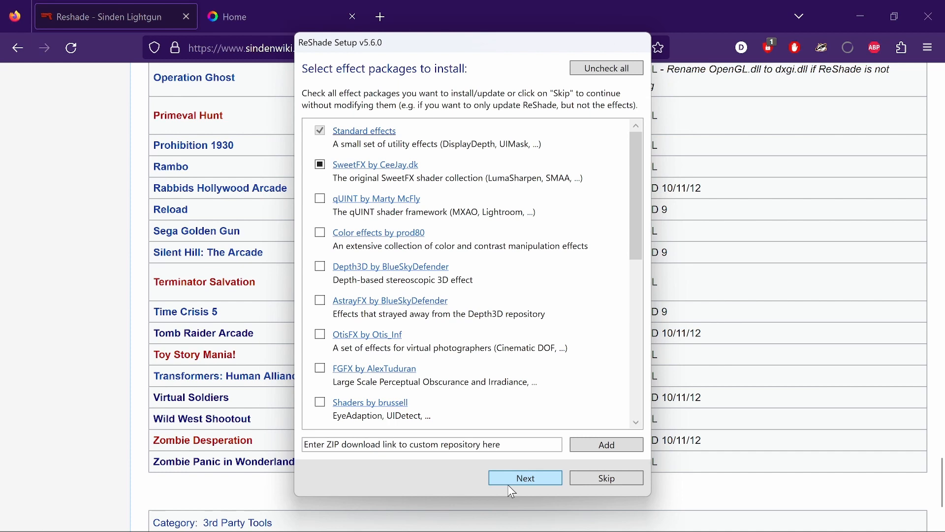
left_click(523, 477)
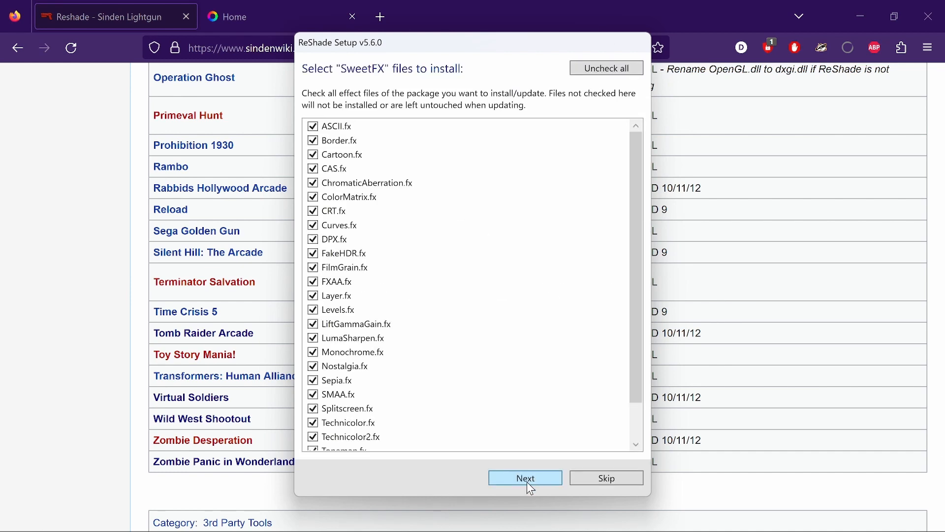
left_click(524, 477)
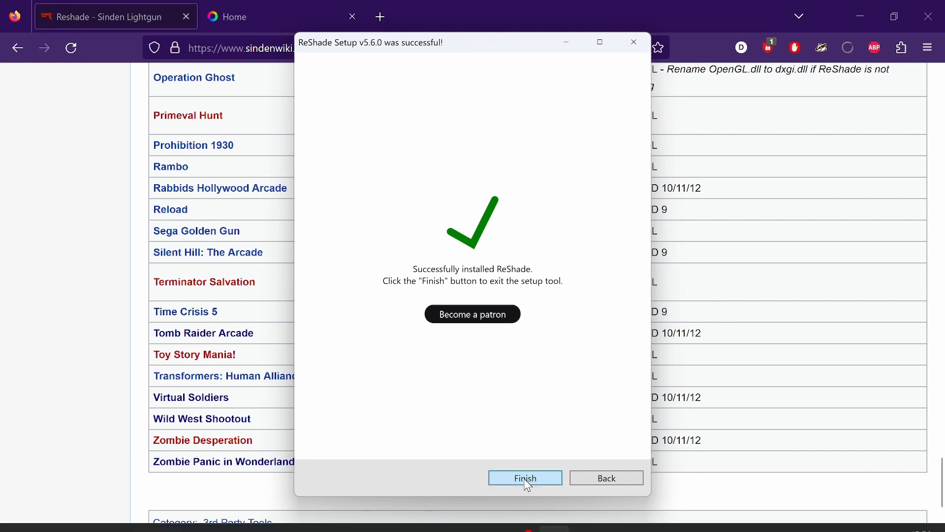
left_click(523, 477)
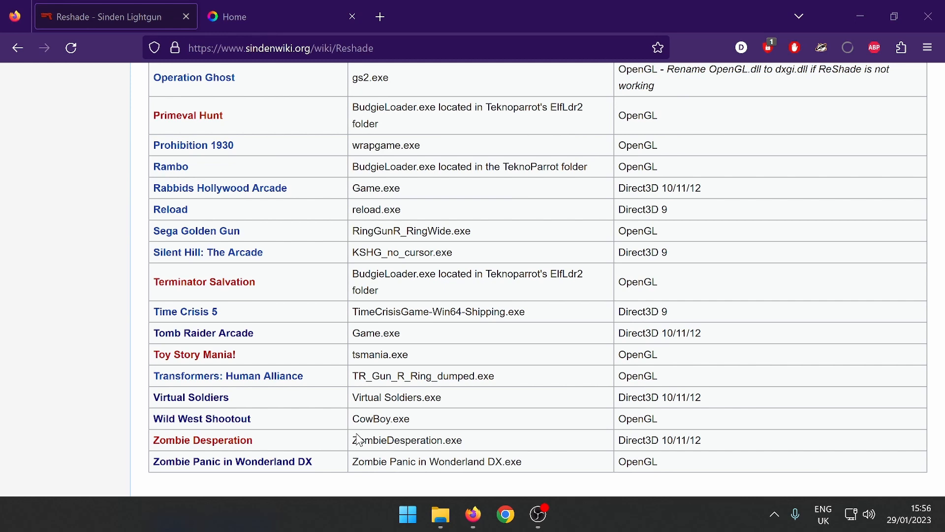
mouse_move(359, 475)
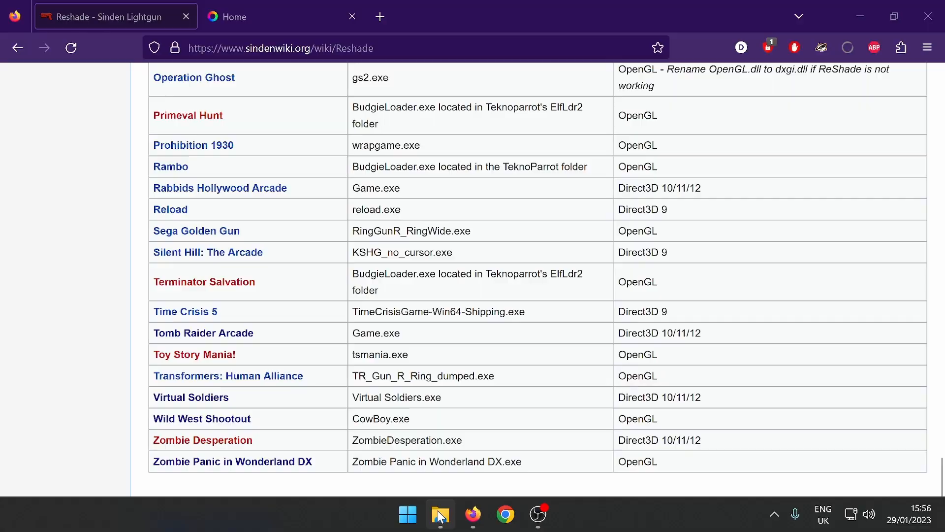
Start Game.exe from the D:\Tomb Raider folder in File Explorer.
left_click(439, 514)
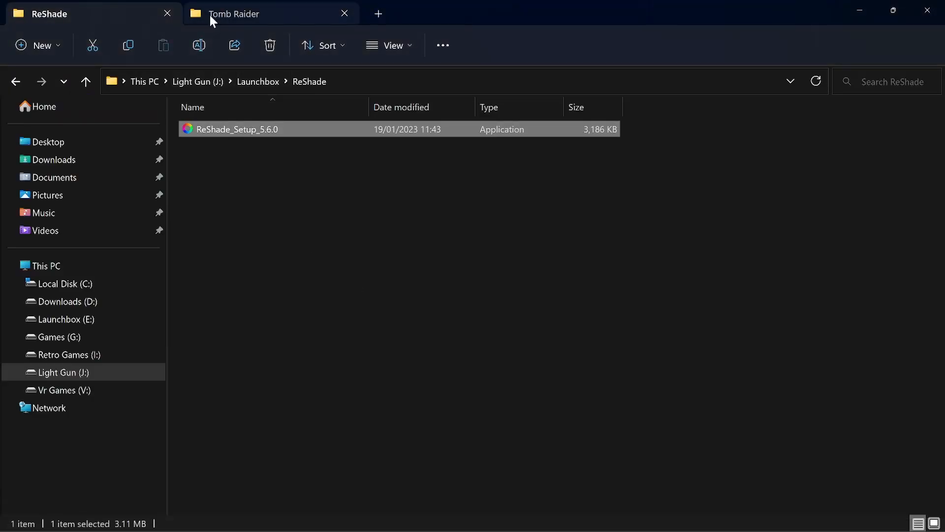
left_click(233, 13)
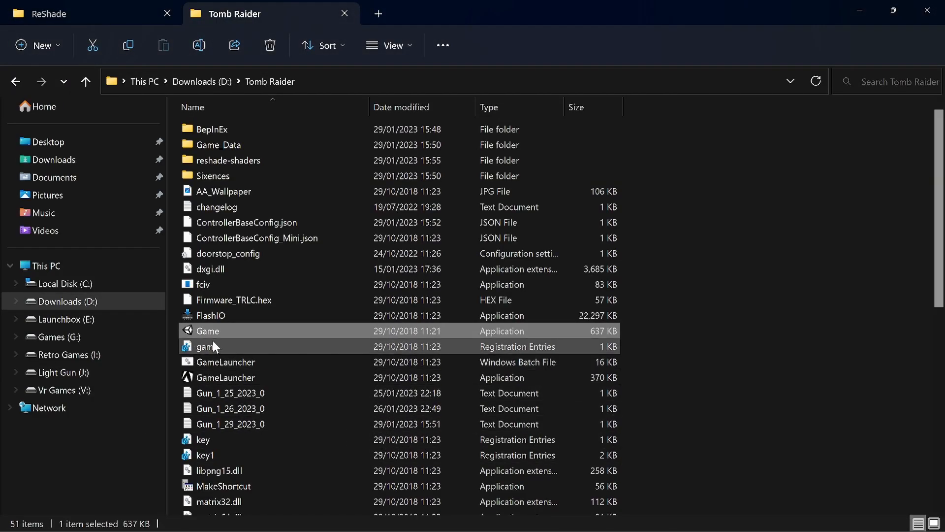
mouse_move(215, 335)
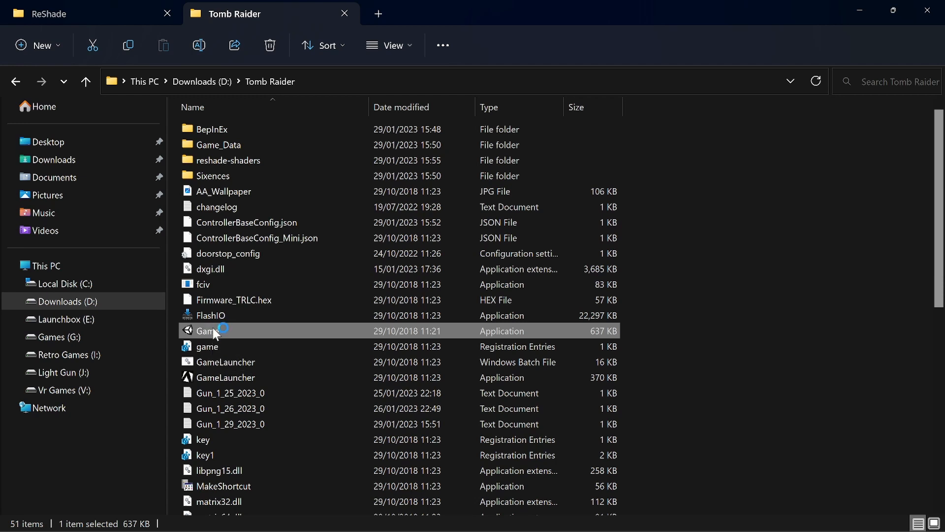
double_click(212, 330)
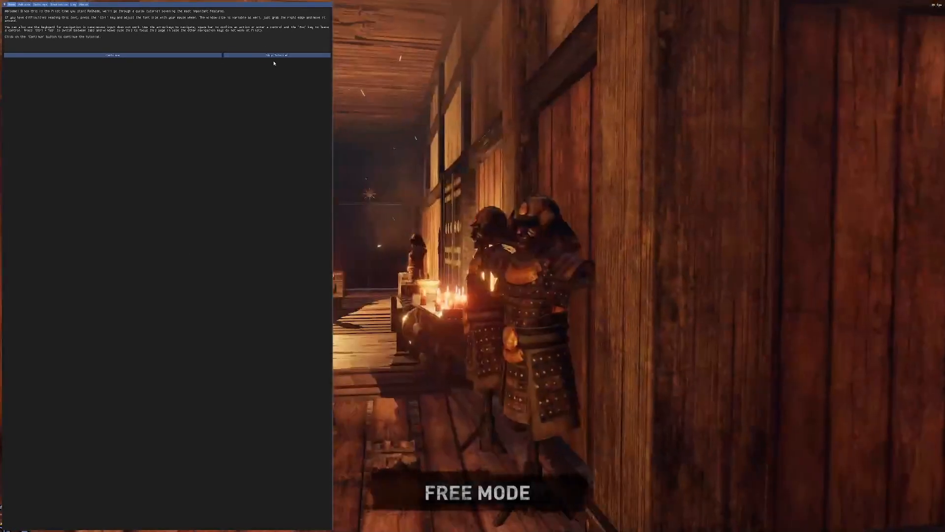
Skip the ReShade tutorial and tick the Border [Border.fx] effect.
left_click(276, 55)
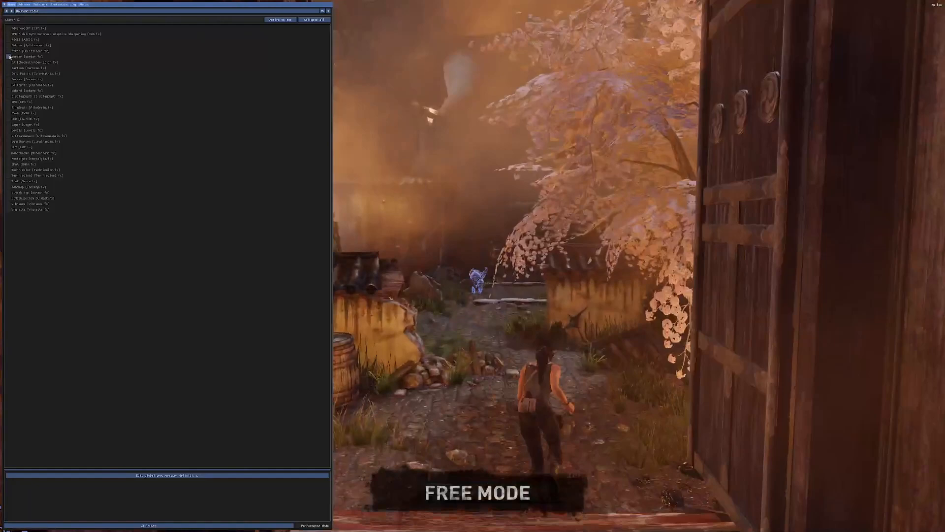
left_click(27, 56)
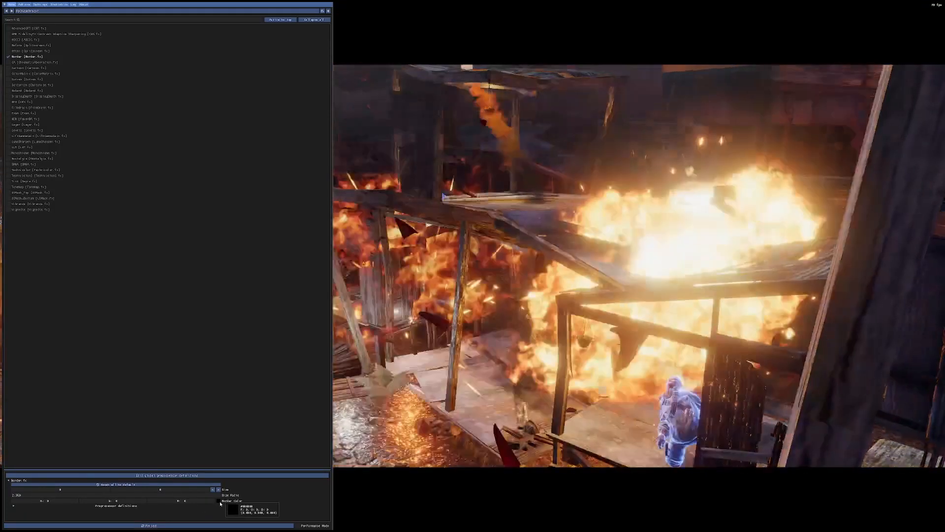
left_click(252, 509)
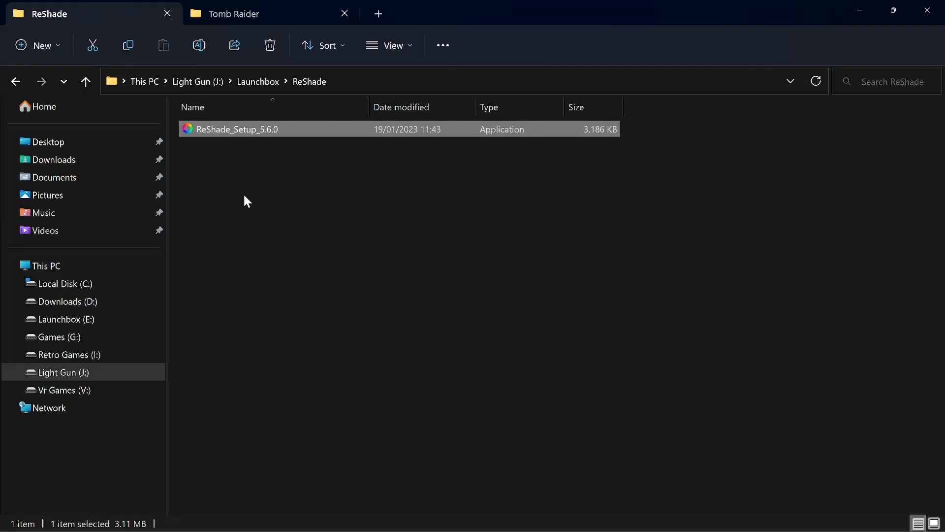
mouse_move(244, 145)
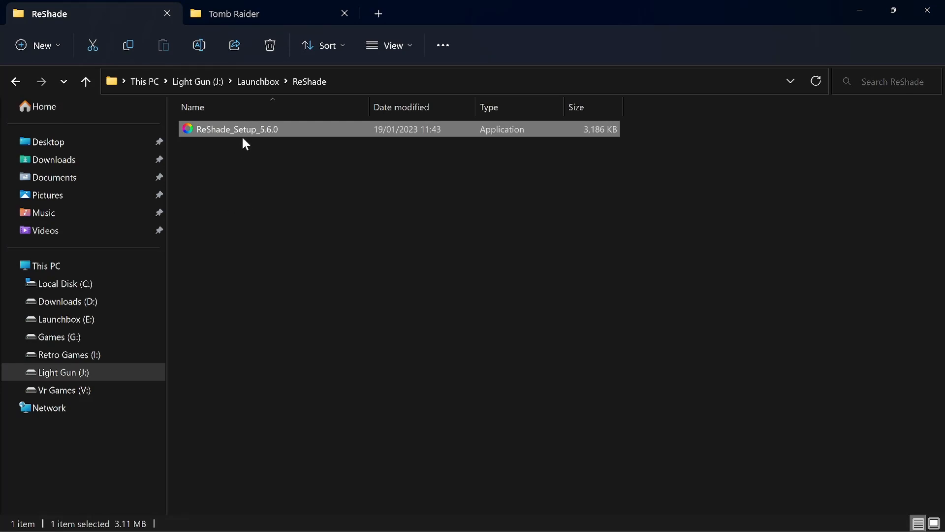
Relaunch ReShade Setup and select D:\Tomb Raider\Game.exe as the target game.
double_click(236, 129)
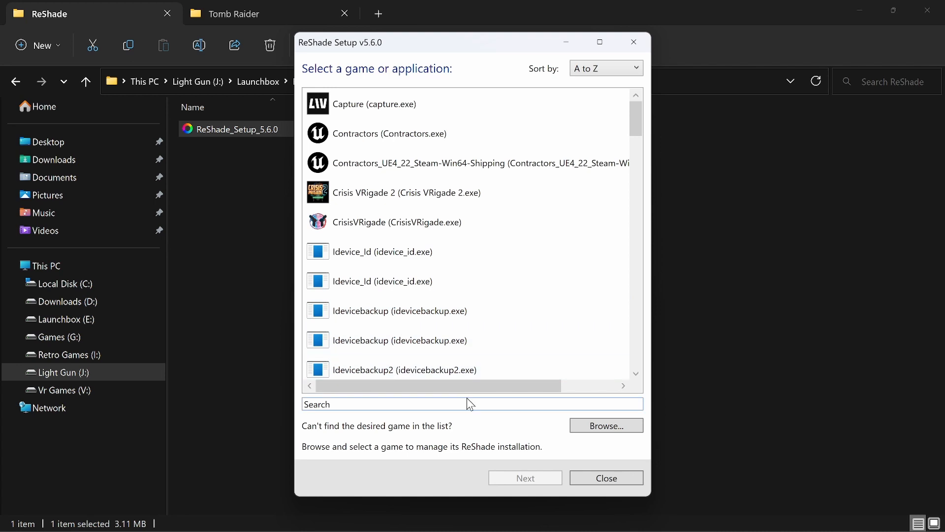
left_click(604, 425)
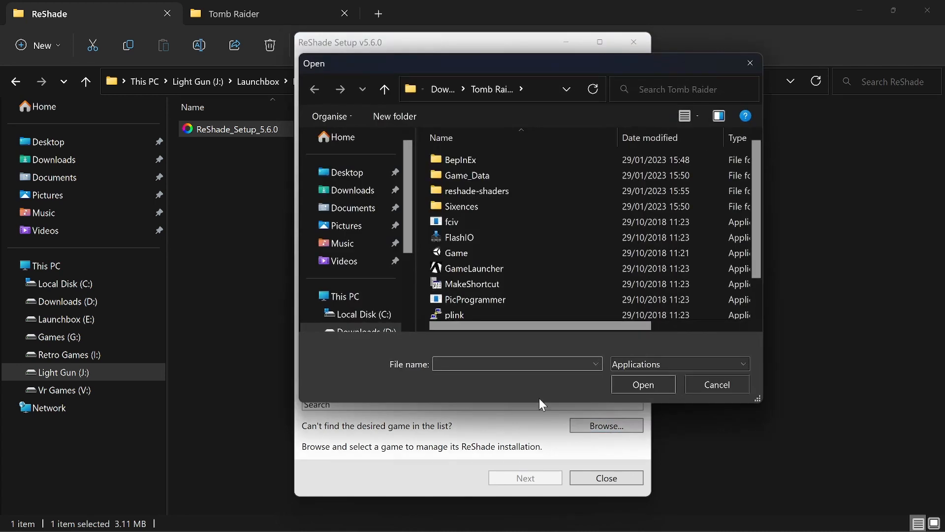
left_click(455, 252)
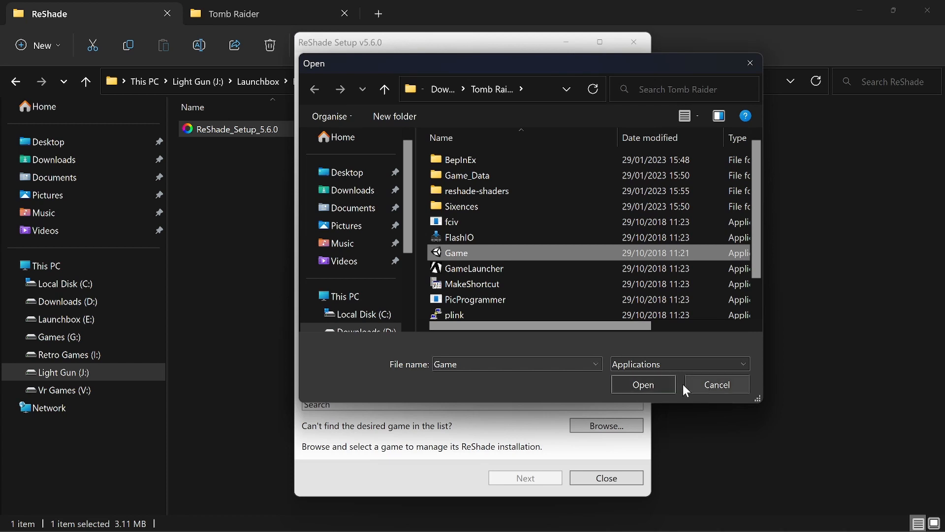
left_click(642, 384)
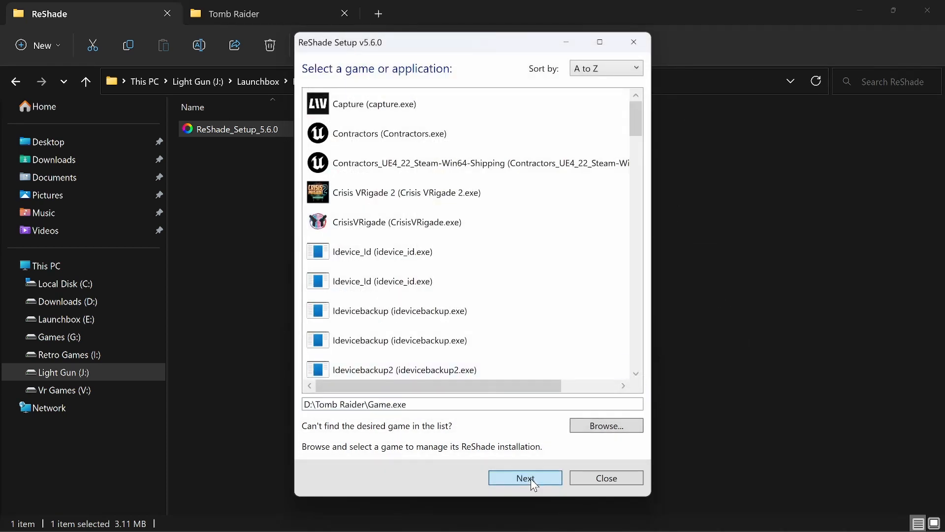
left_click(524, 478)
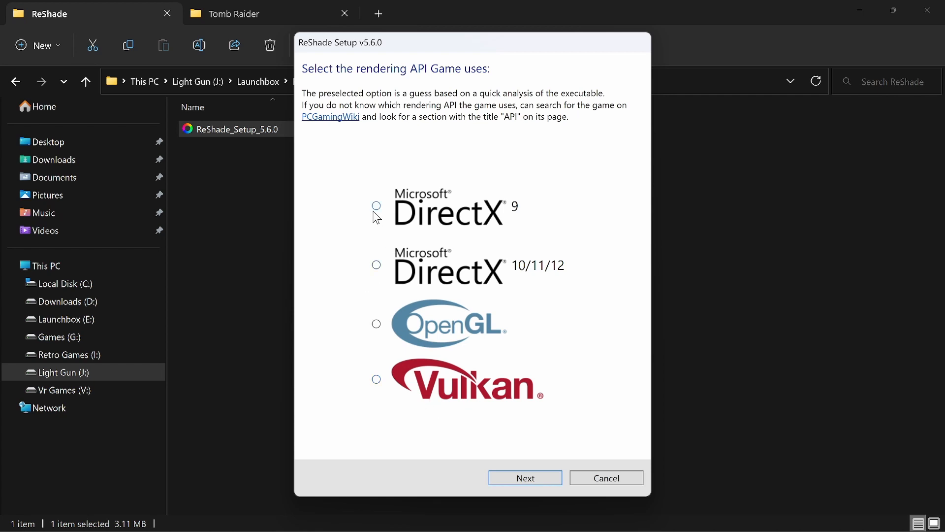
mouse_move(388, 245)
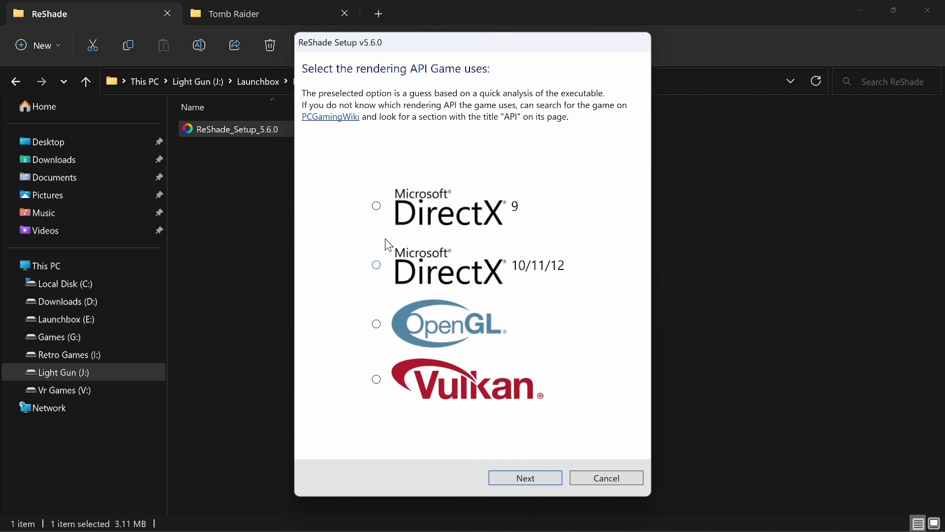
mouse_move(388, 253)
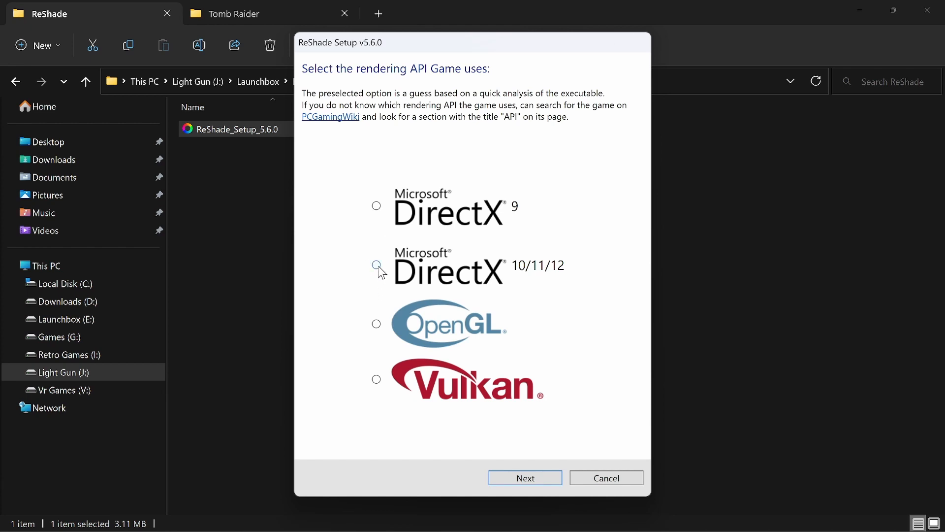
Set the rendering API to DirectX 10/11/12 and continue.
left_click(376, 265)
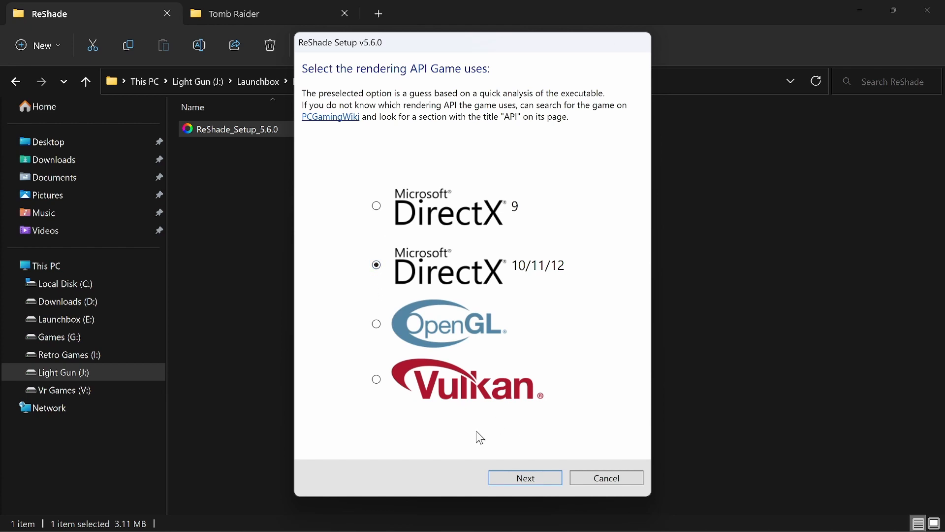
left_click(524, 477)
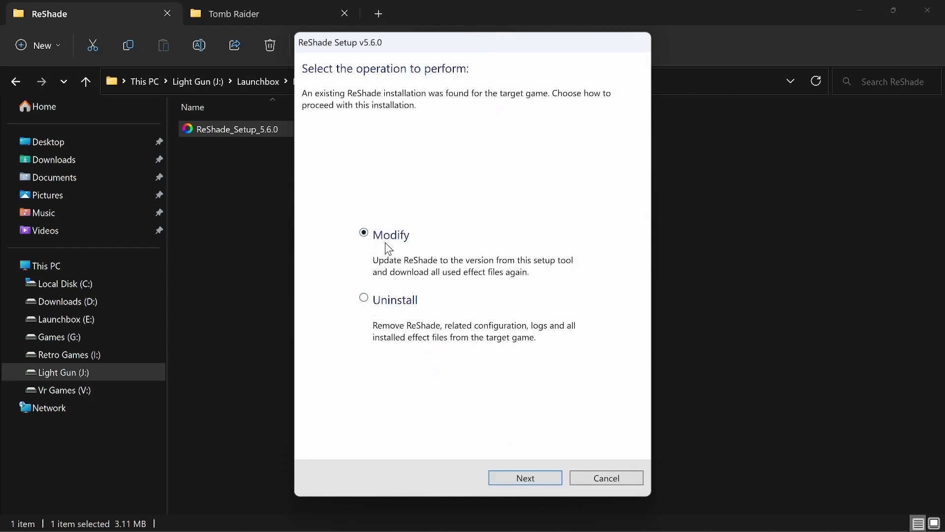
mouse_move(384, 312)
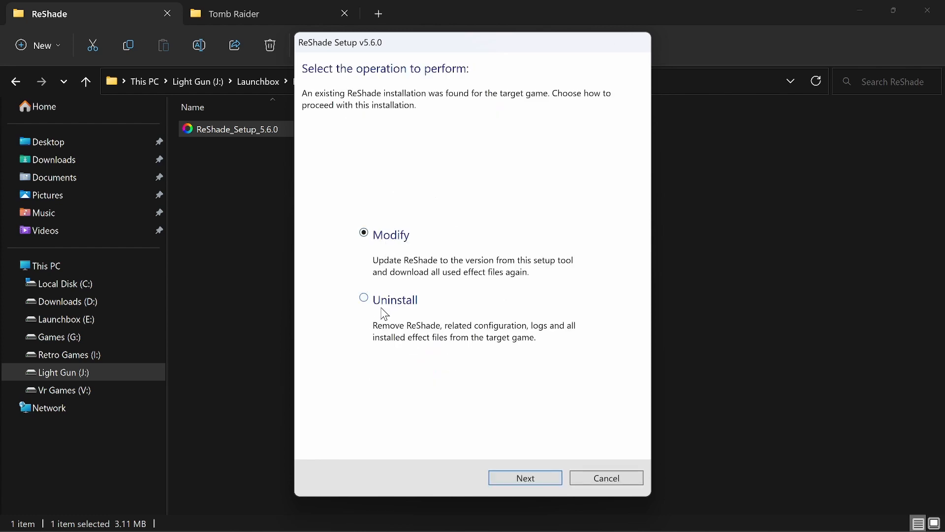
Select Uninstall as the operation for the existing ReShade installation.
left_click(363, 301)
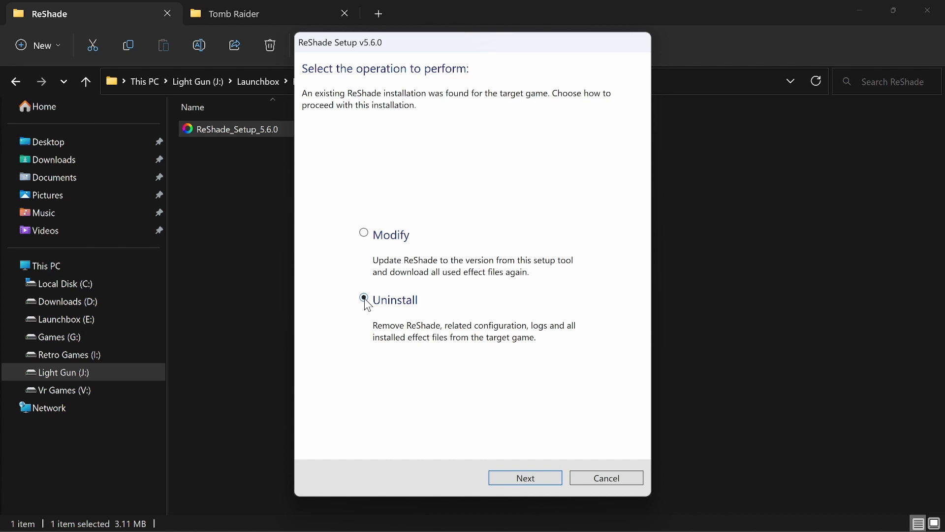
left_click(364, 300)
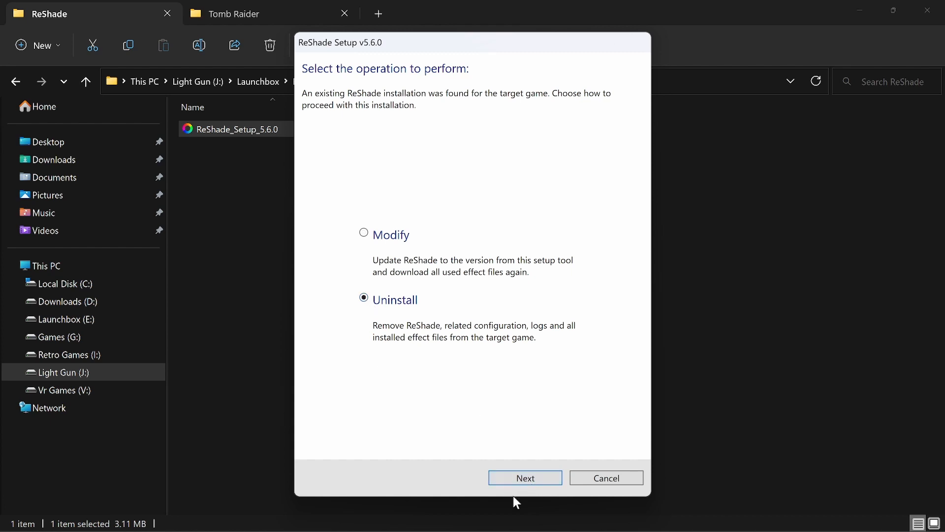
mouse_move(475, 444)
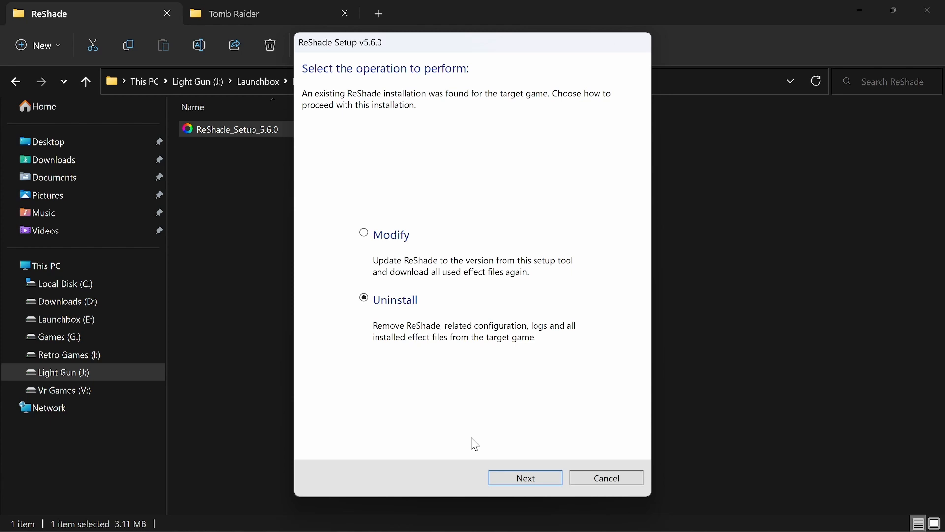
mouse_move(434, 420)
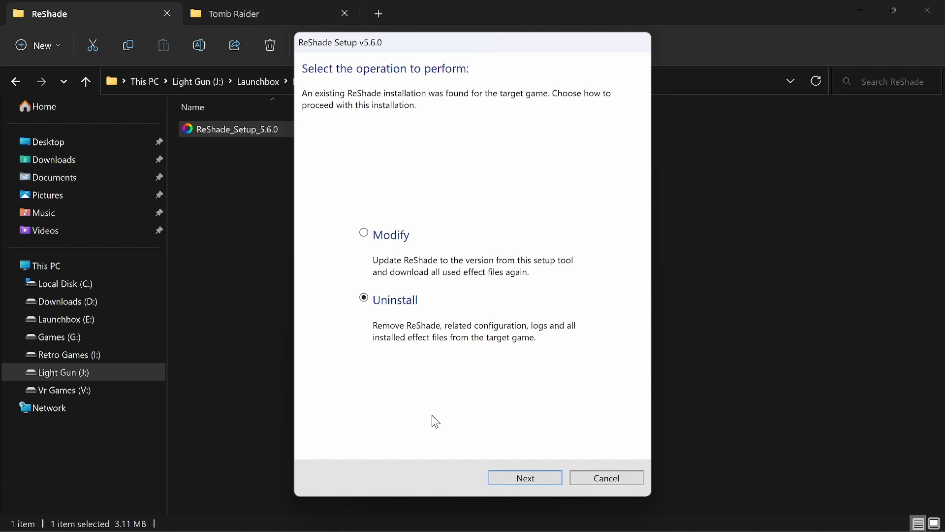
mouse_move(459, 424)
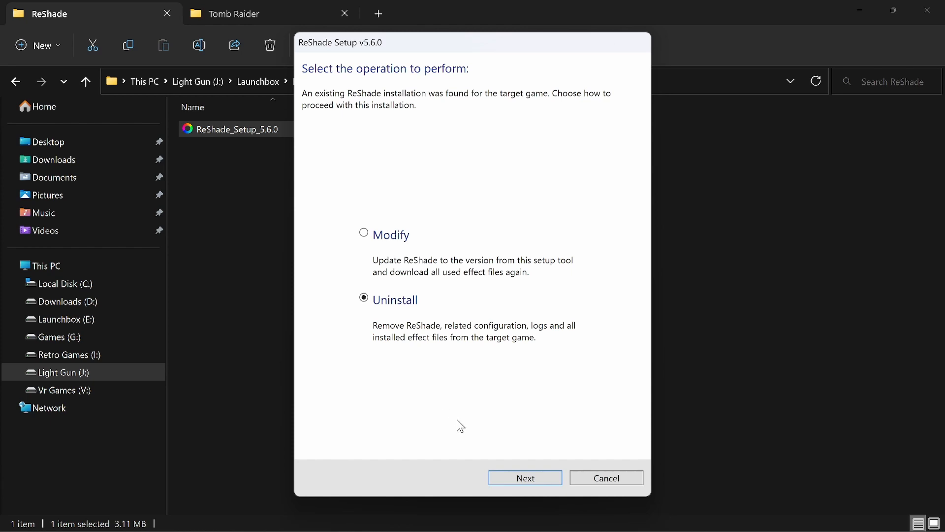